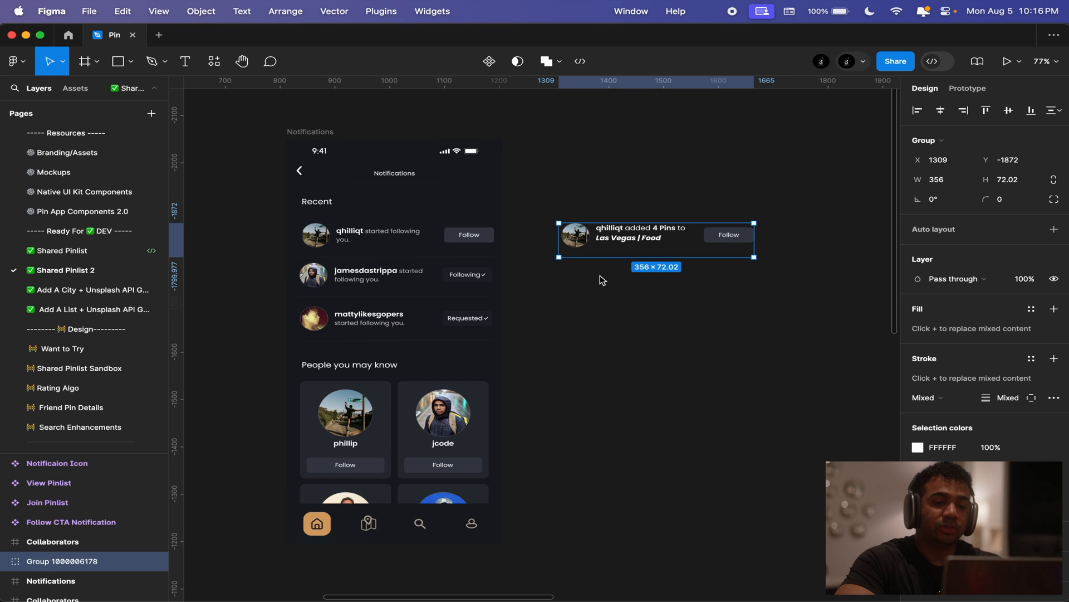
pyautogui.moveTo(347, 123)
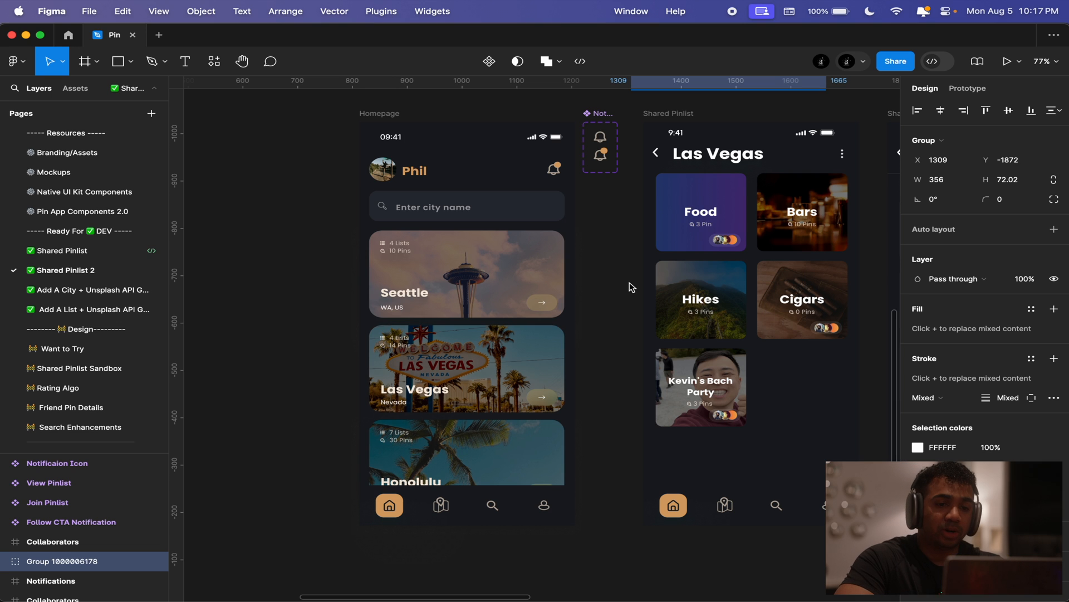
pyautogui.moveTo(424, 112)
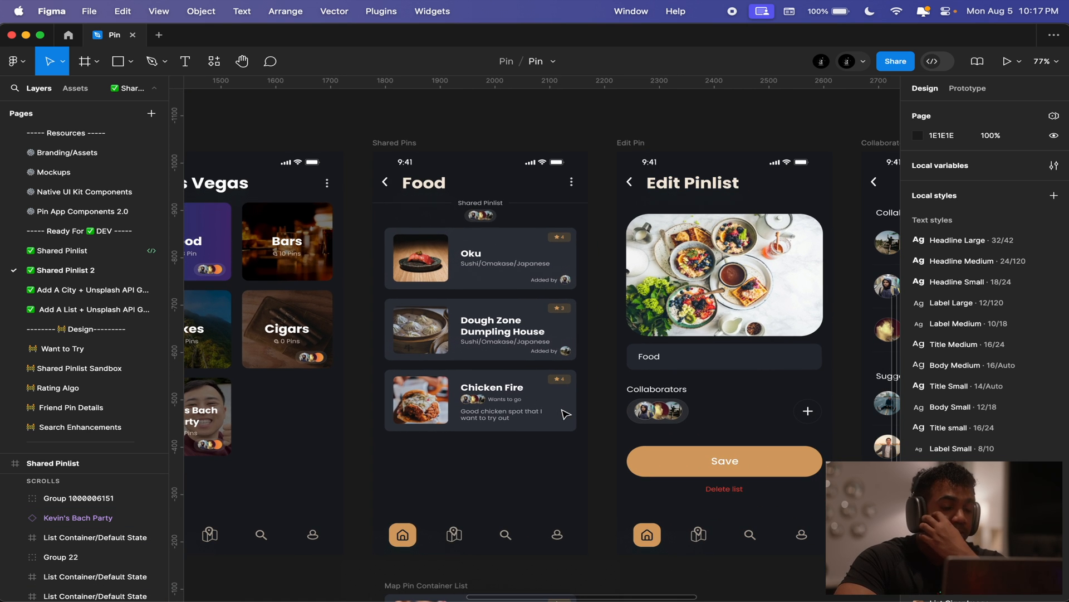
pyautogui.moveTo(480, 223)
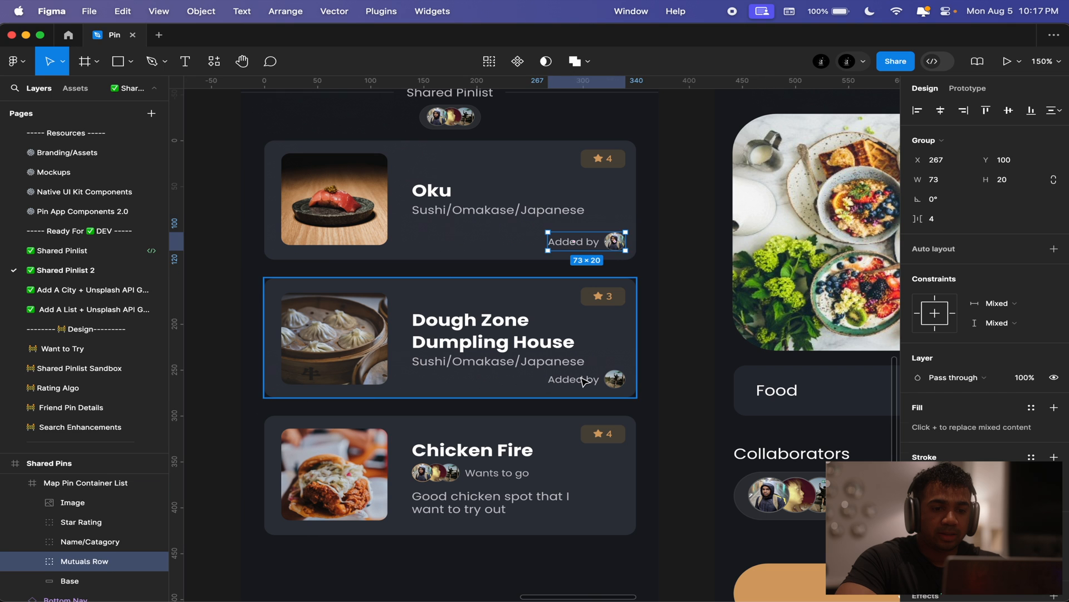
# Inspect a Food pin card and its Added by row in the Shared Pins frame
pyautogui.click(500, 473)
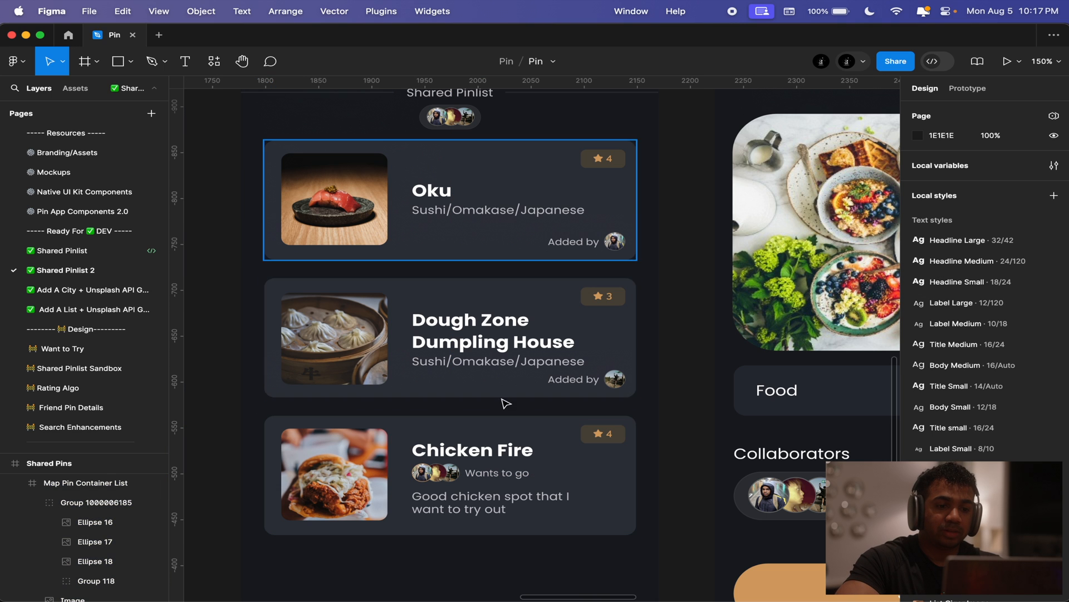
pyautogui.click(451, 474)
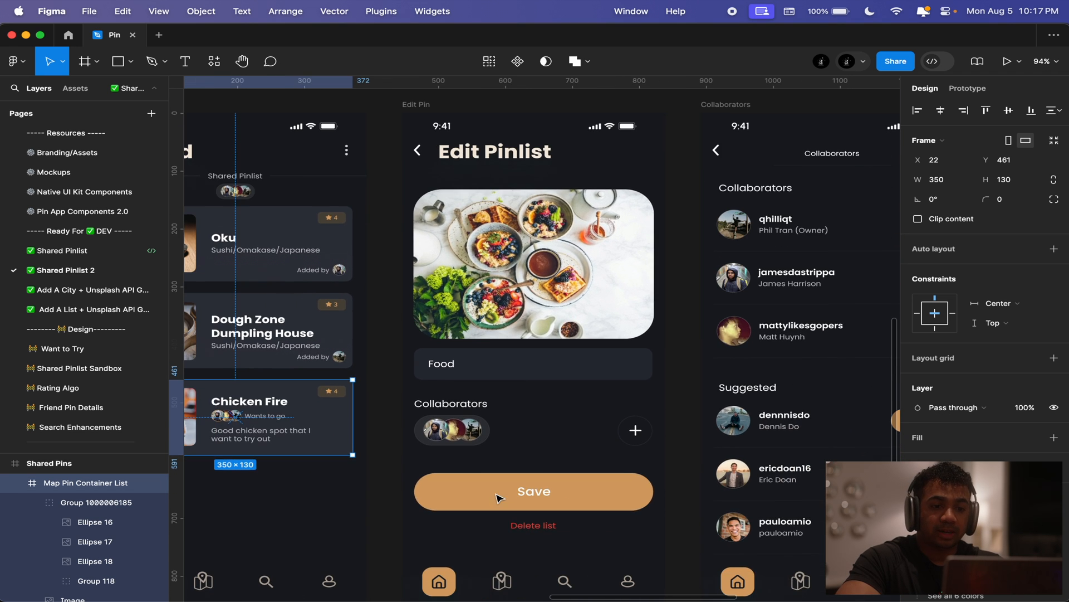
# Inspect Edit Pin elements, including the pinlist name field showing Food
pyautogui.click(532, 364)
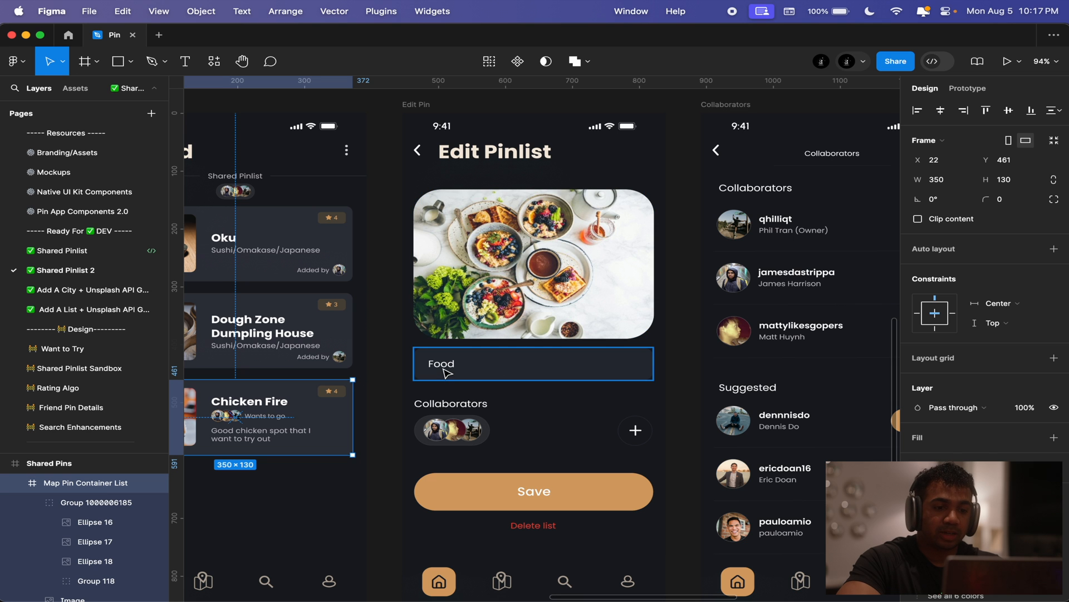
pyautogui.click(634, 430)
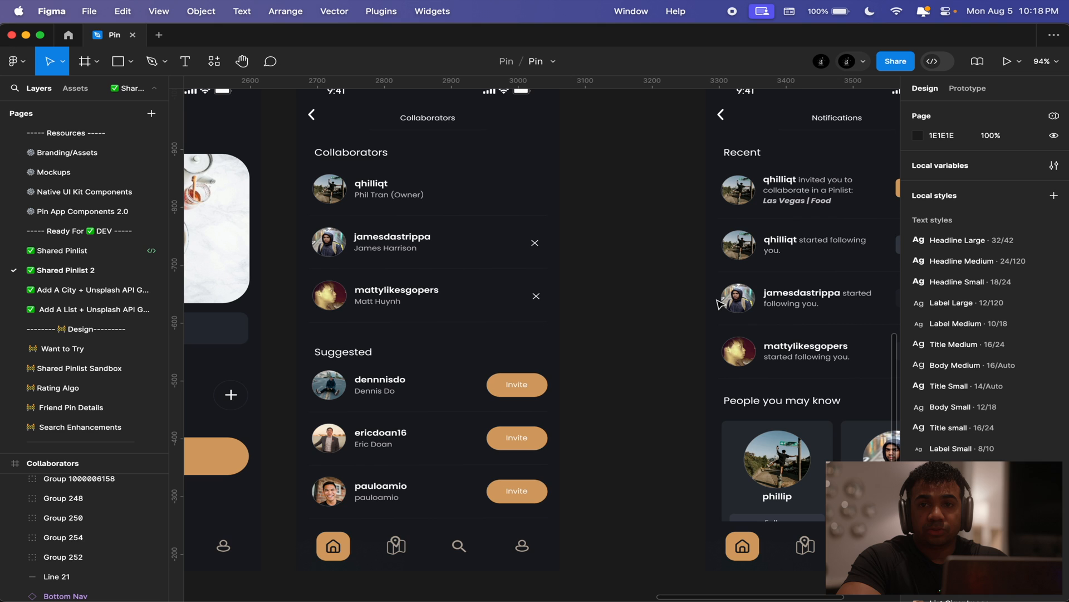
pyautogui.hscroll(3)
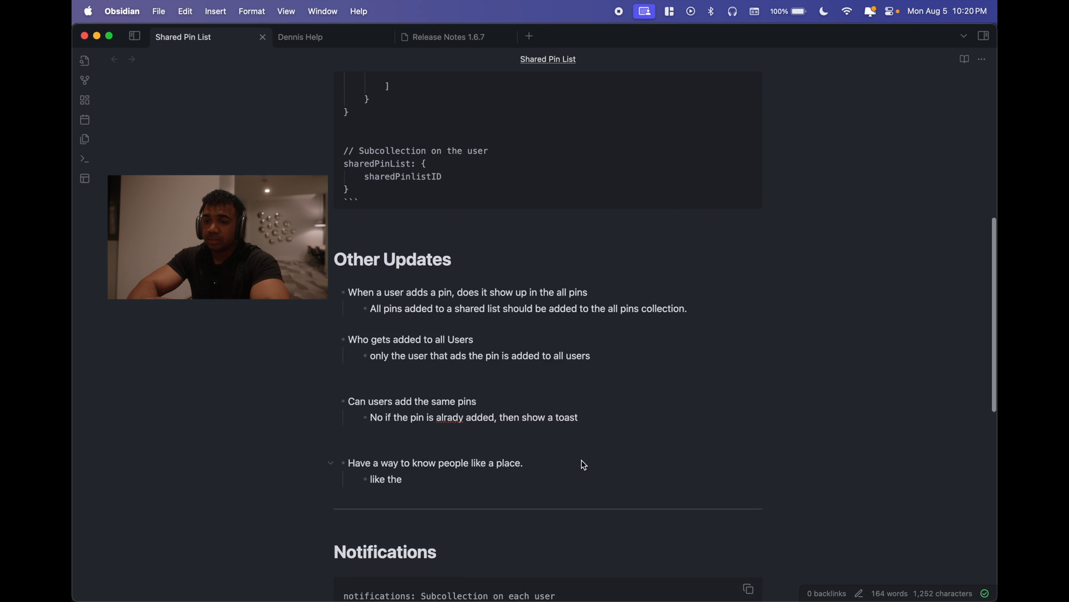
# Scroll past Other Updates to the Notifications subcollection code block
pyautogui.scroll(-3)
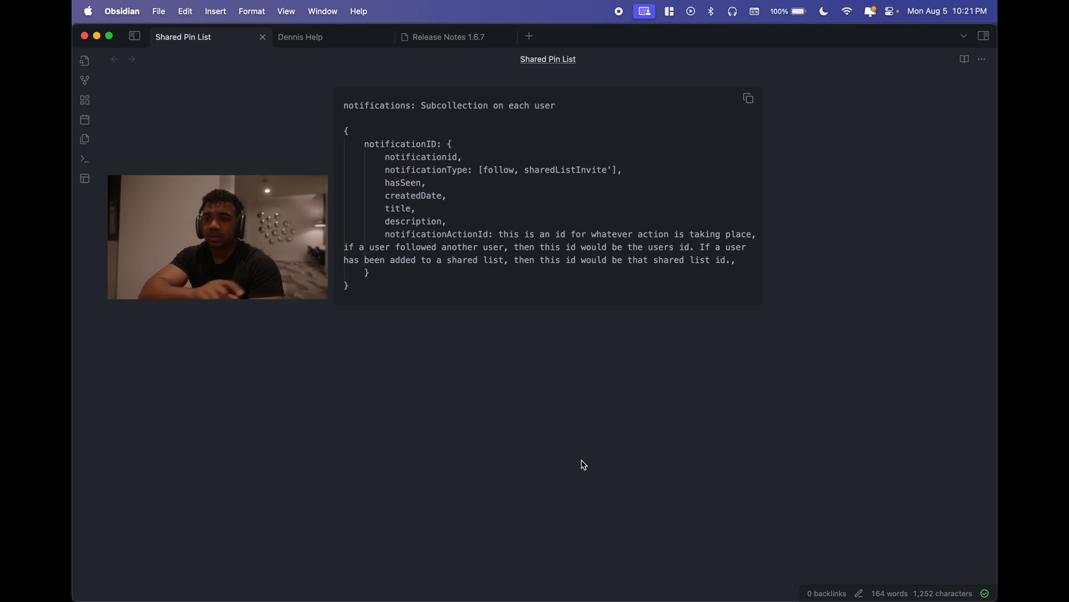
pyautogui.moveTo(563, 408)
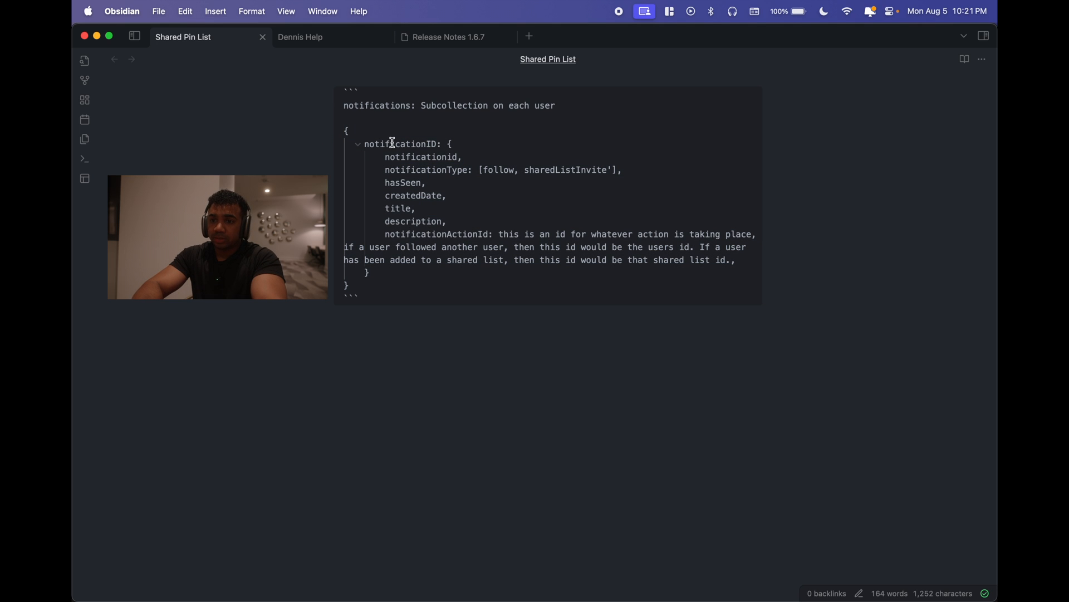
# Highlight the notificationID, notificationType and notificationActionId fields in the Notifications schema
pyautogui.doubleClick(421, 156)
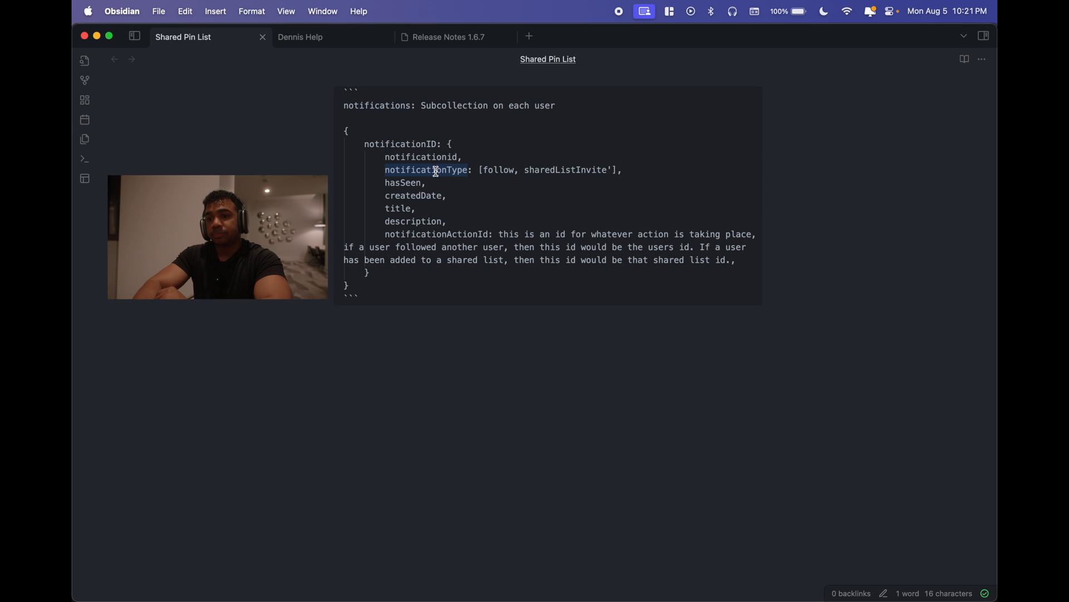
pyautogui.doubleClick(402, 183)
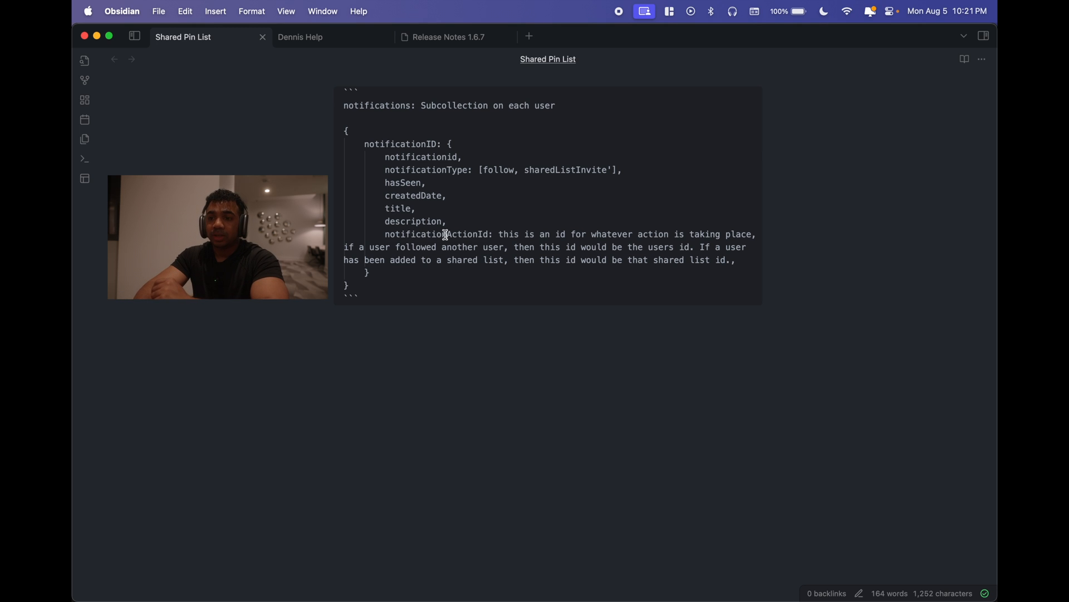
pyautogui.doubleClick(435, 234)
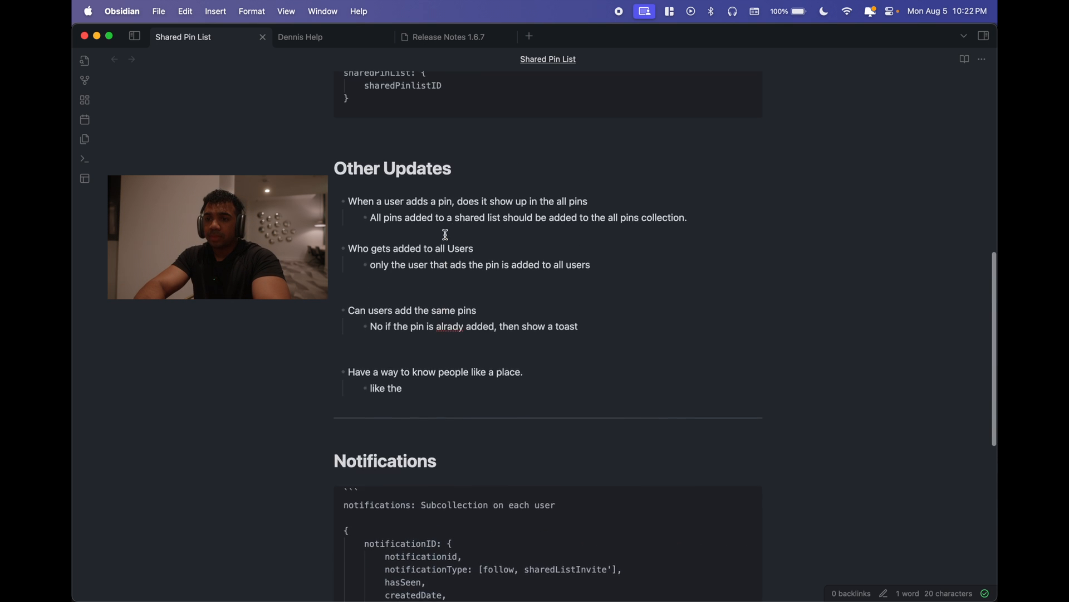
# Scroll to the top sharedPinList code block and highlight the unsplashdata field
pyautogui.scroll(3)
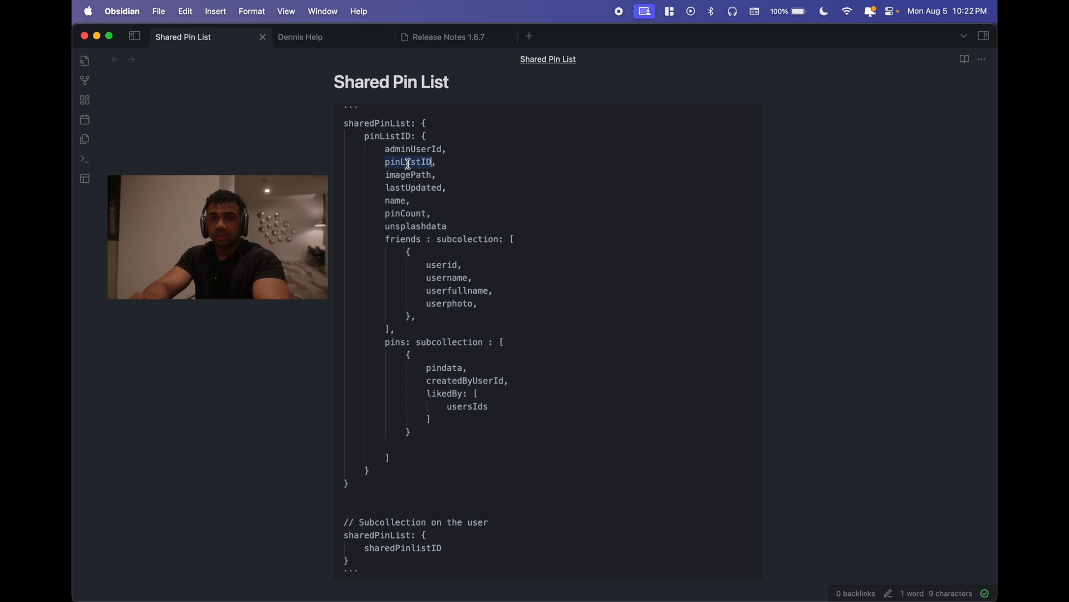
pyautogui.click(407, 162)
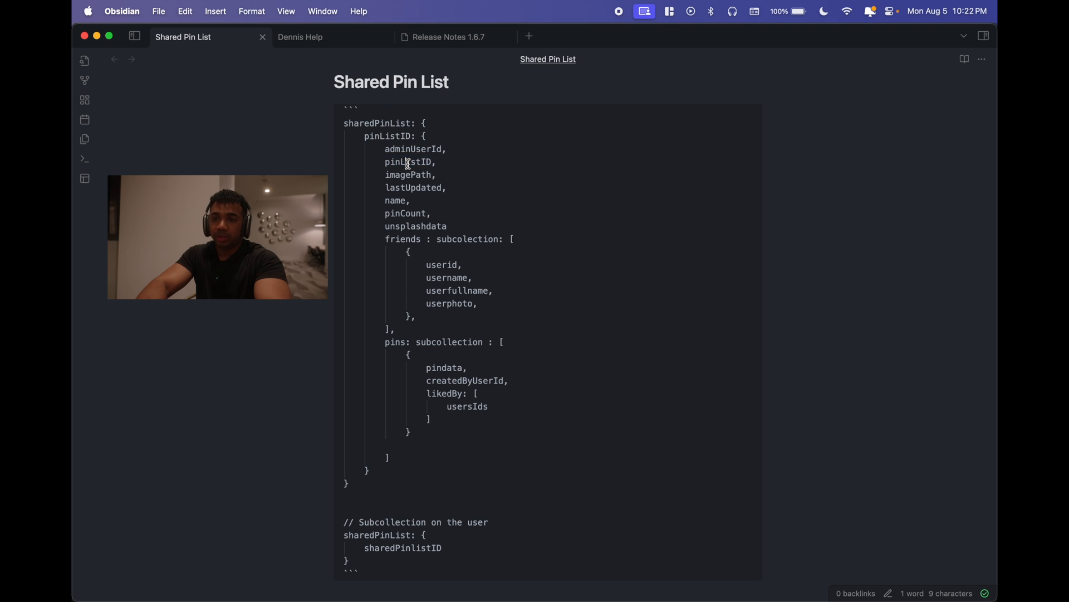
pyautogui.moveTo(386, 174); pyautogui.dragTo(410, 200)
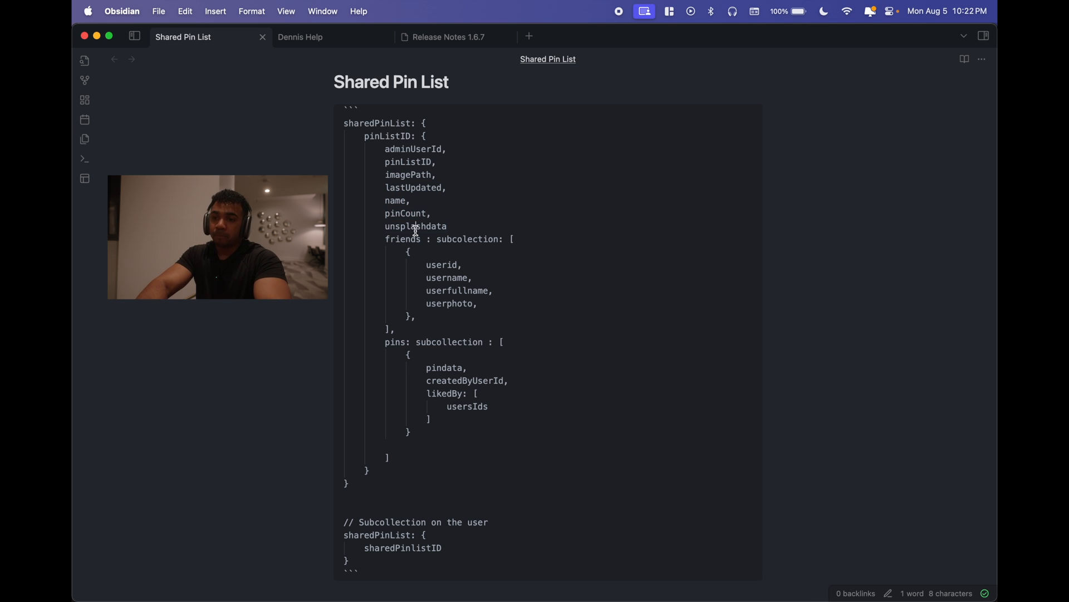
pyautogui.doubleClick(416, 225)
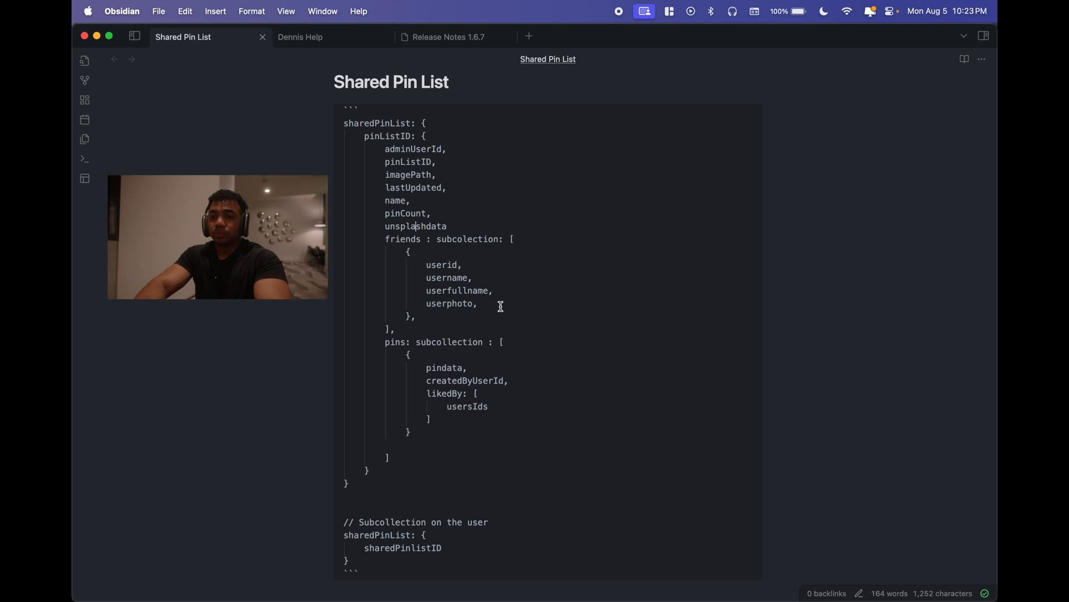
# Highlight the friends subcollection lines, deselect, and scroll down toward Other Updates
pyautogui.moveTo(385, 237); pyautogui.dragTo(394, 328)
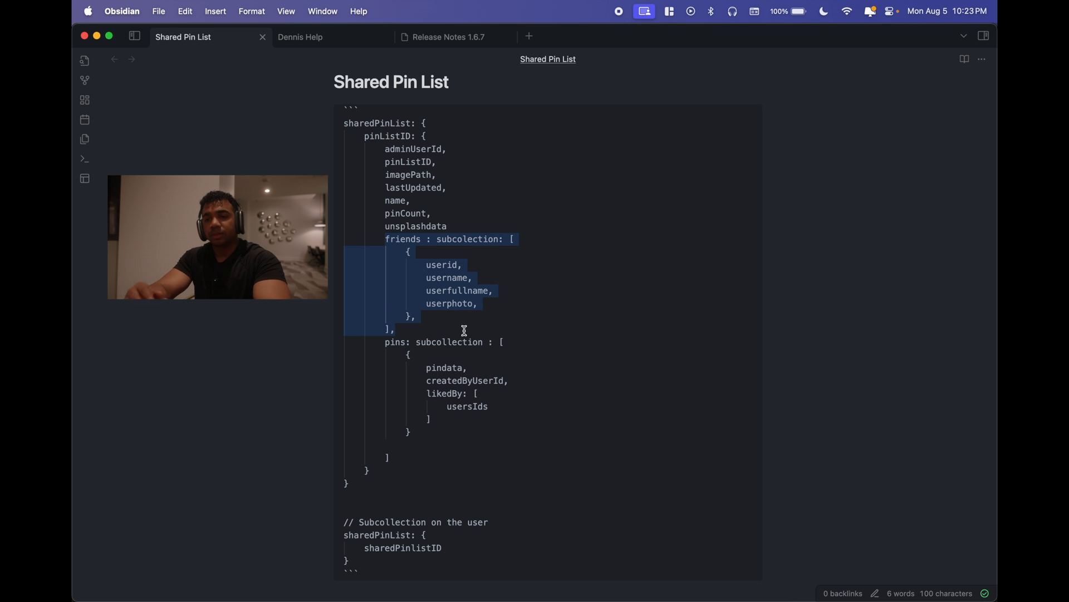
pyautogui.moveTo(401, 256)
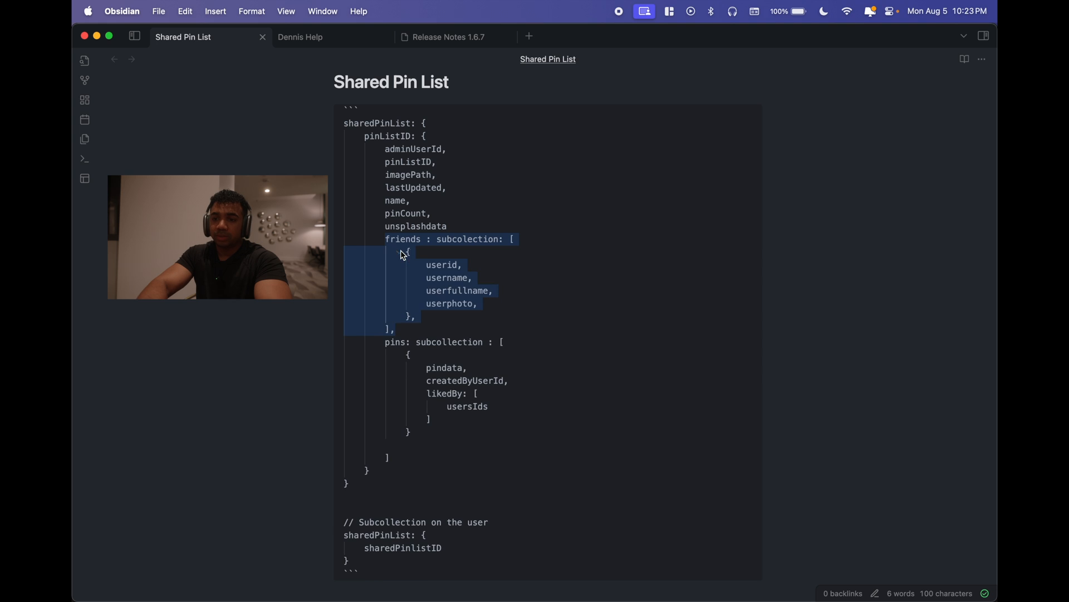
pyautogui.click(440, 281)
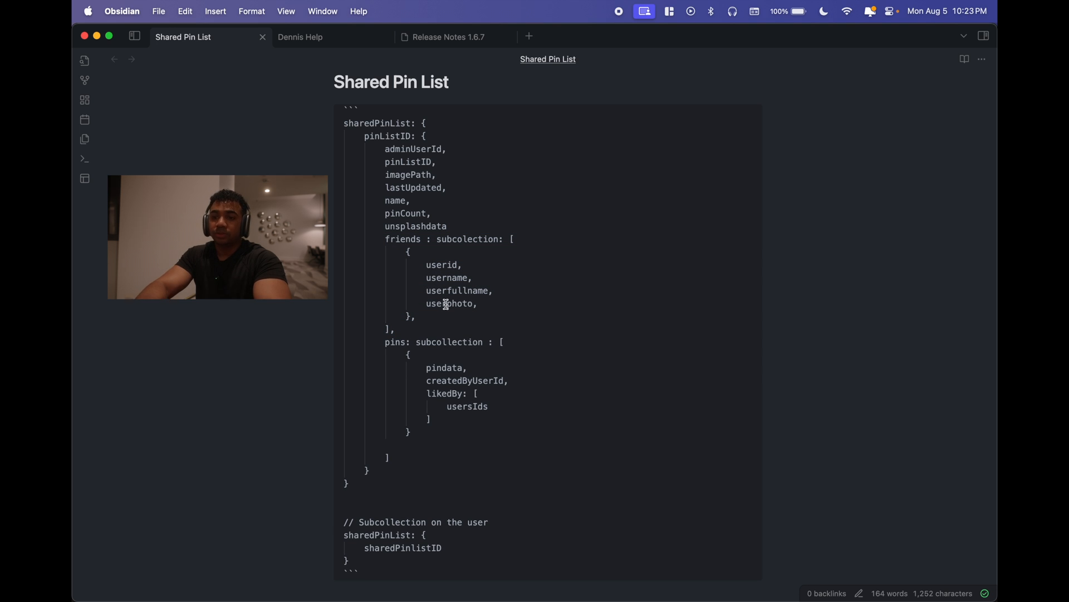
pyautogui.scroll(-3)
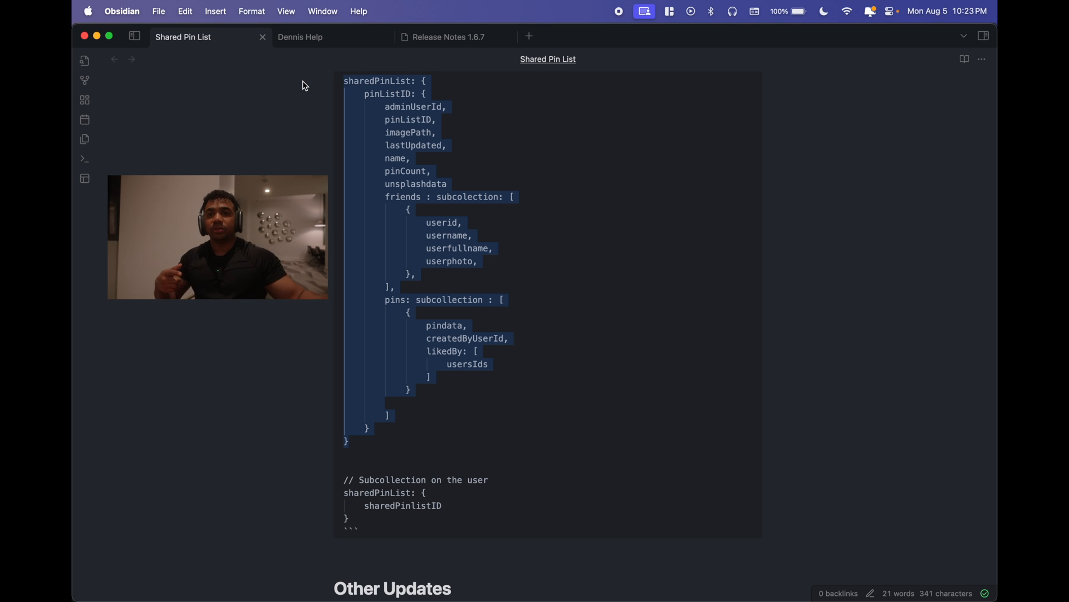
pyautogui.scroll(-3)
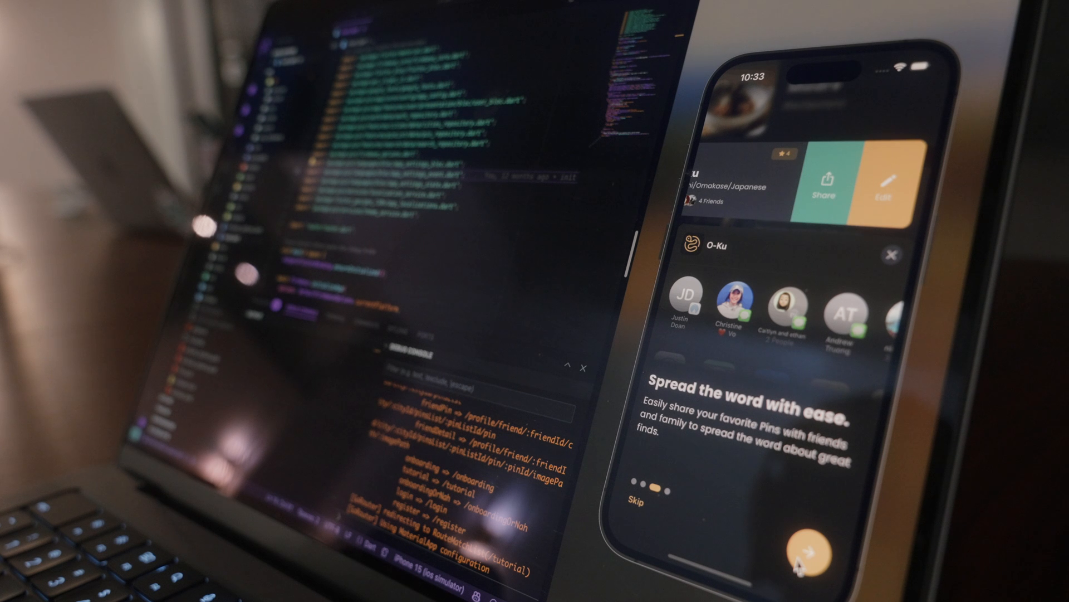
# Advance through the final onboarding slides to the No Cities Added home screen
pyautogui.click(798, 563)
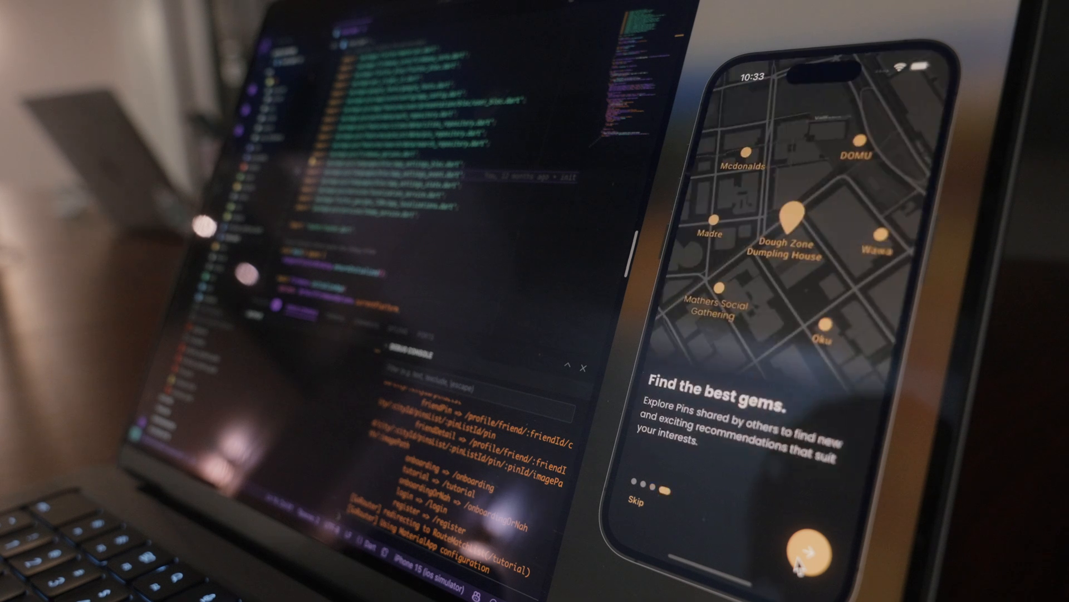
pyautogui.click(809, 547)
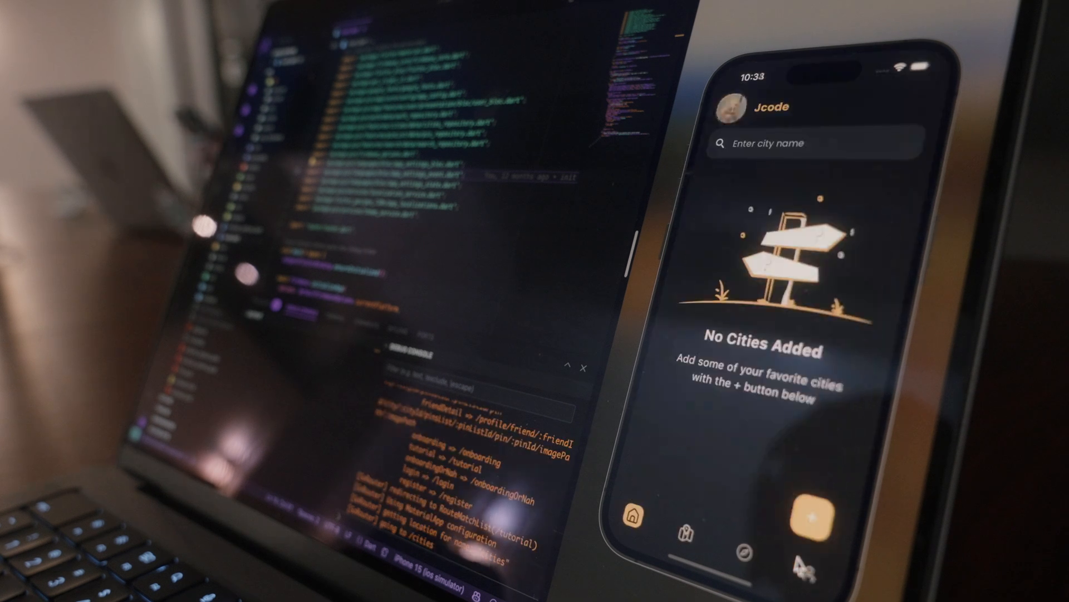